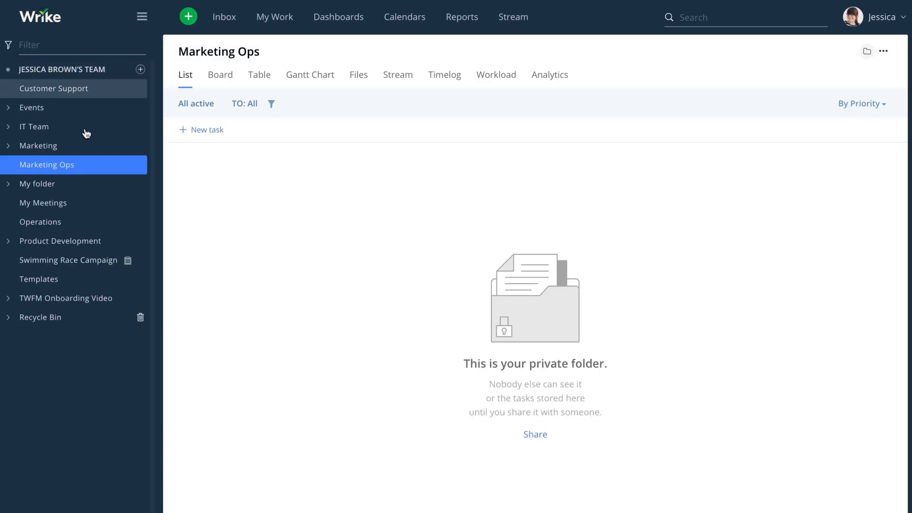
{"action": "mouse_move", "coordinate": [125, 176]}
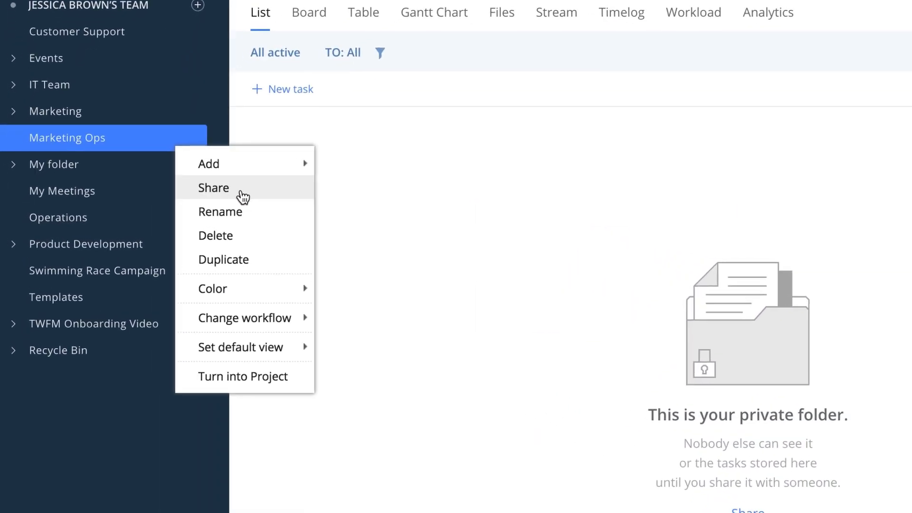
- Bring up sharing for the Marketing Ops folder from its sidebar context menu
{"action": "left_click", "coordinate": [213, 187]}
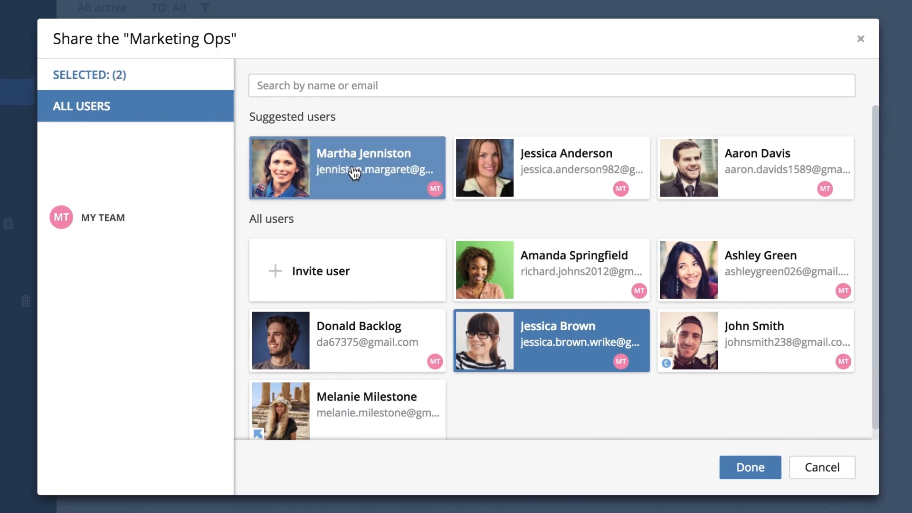
- Share Marketing Ops with an additional user and the Creative group, then confirm with Done
{"action": "left_click", "coordinate": [550, 270]}
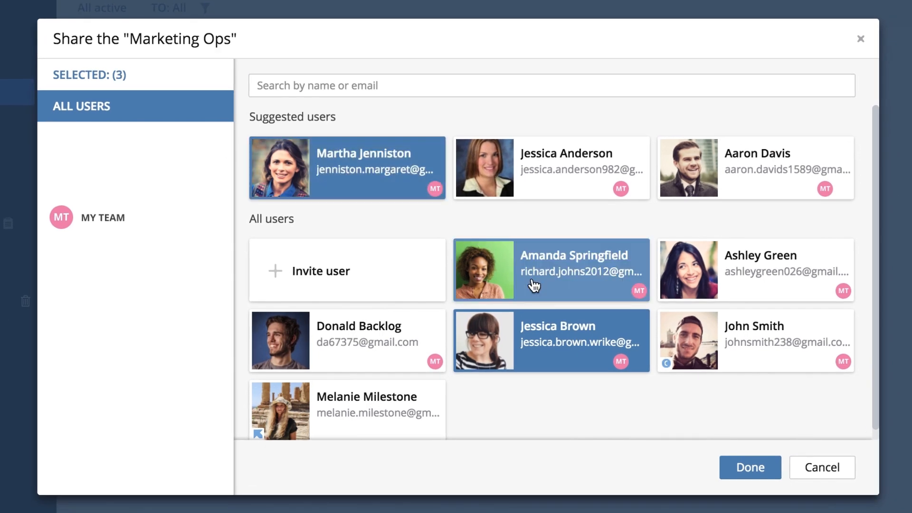
{"action": "mouse_move", "coordinate": [483, 282]}
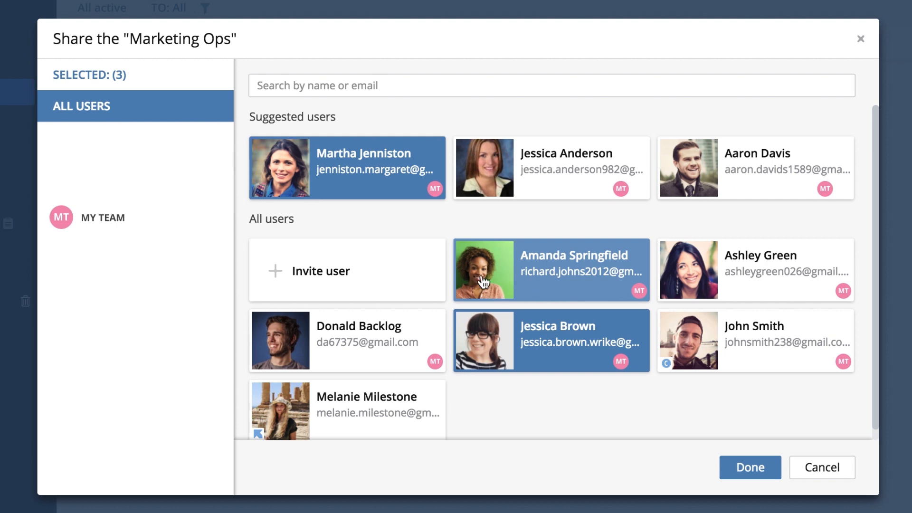
{"action": "left_click", "coordinate": [103, 218]}
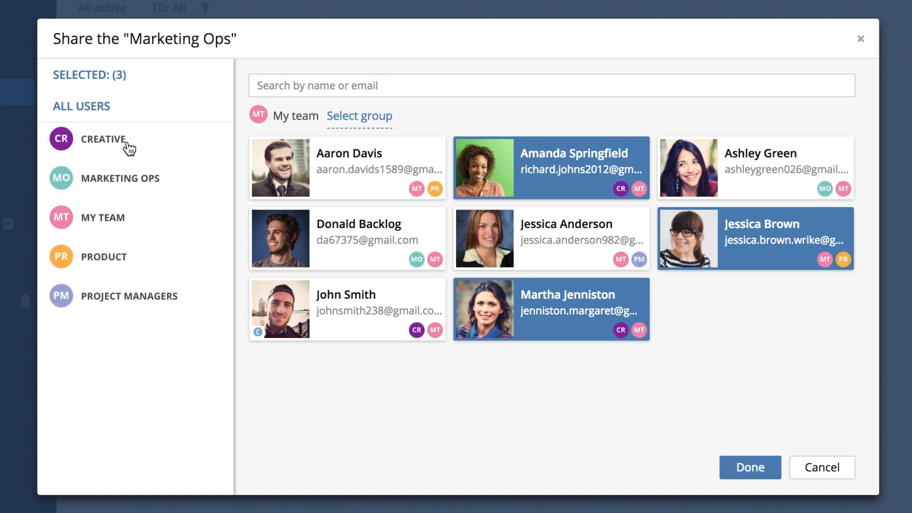
{"action": "left_click", "coordinate": [103, 139]}
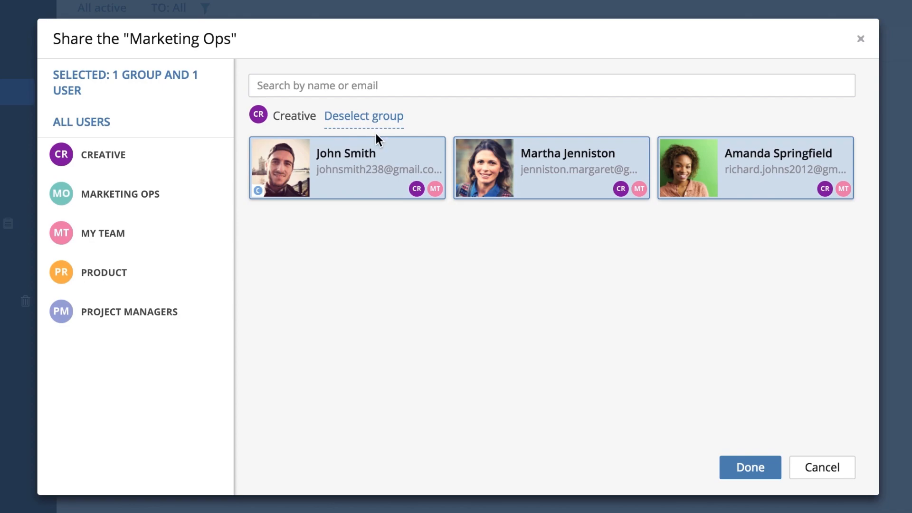
{"action": "left_click", "coordinate": [749, 467]}
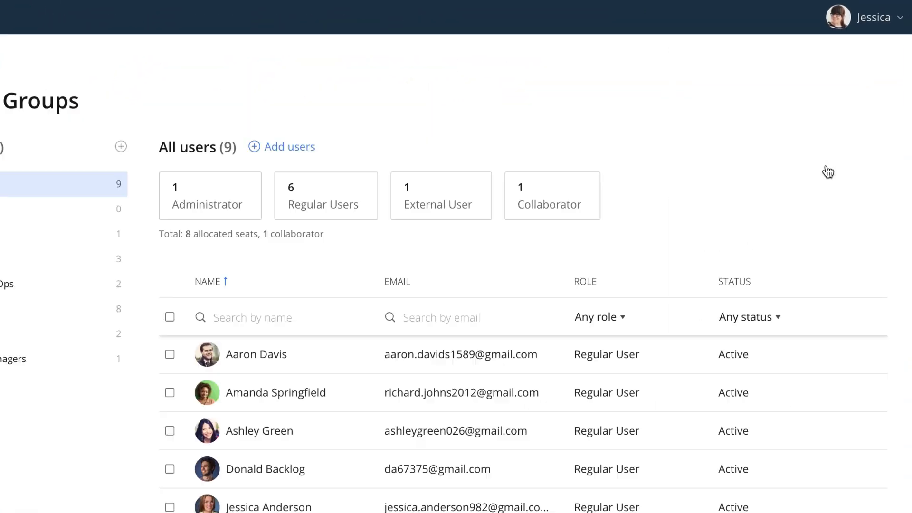
- In Users & Groups, start a new subgroup under Creative named Web Designers
{"action": "left_click", "coordinate": [110, 225]}
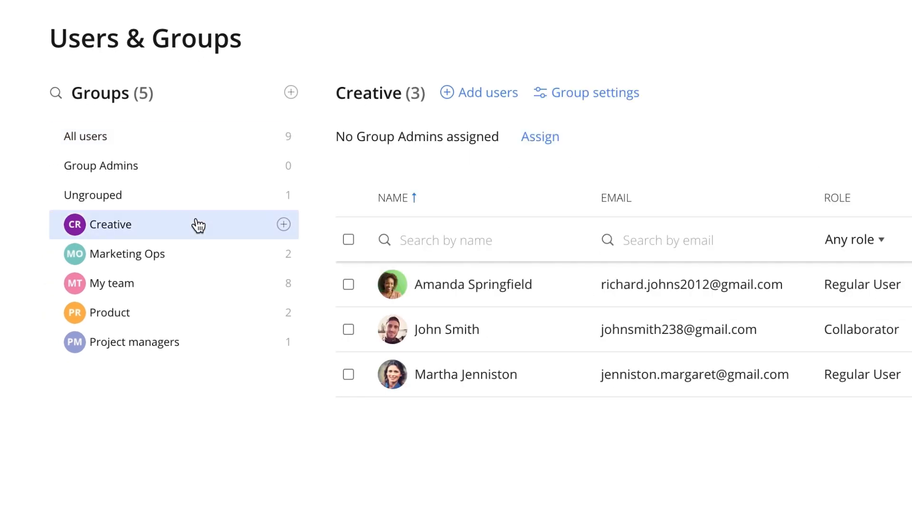
{"action": "left_click", "coordinate": [291, 92]}
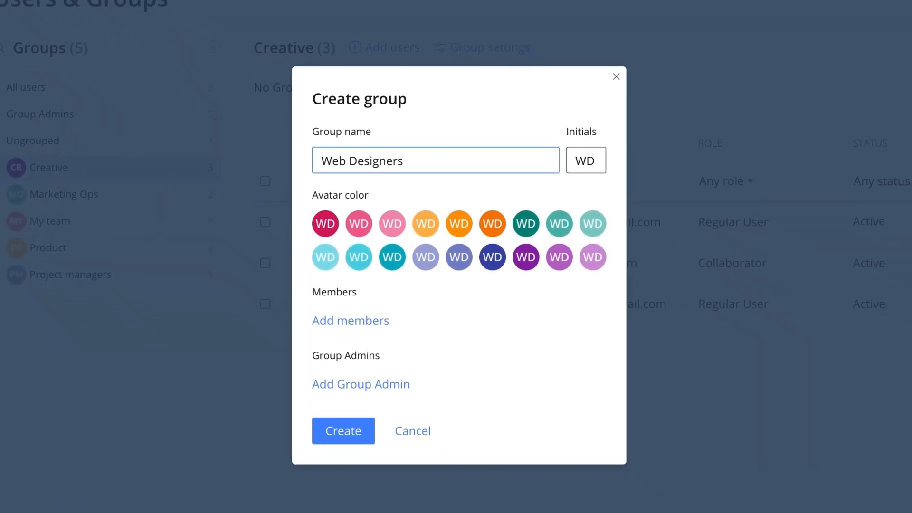
- Create the Web Designers subgroup with a pink avatar and the first contact as group admin
{"action": "left_click", "coordinate": [358, 224]}
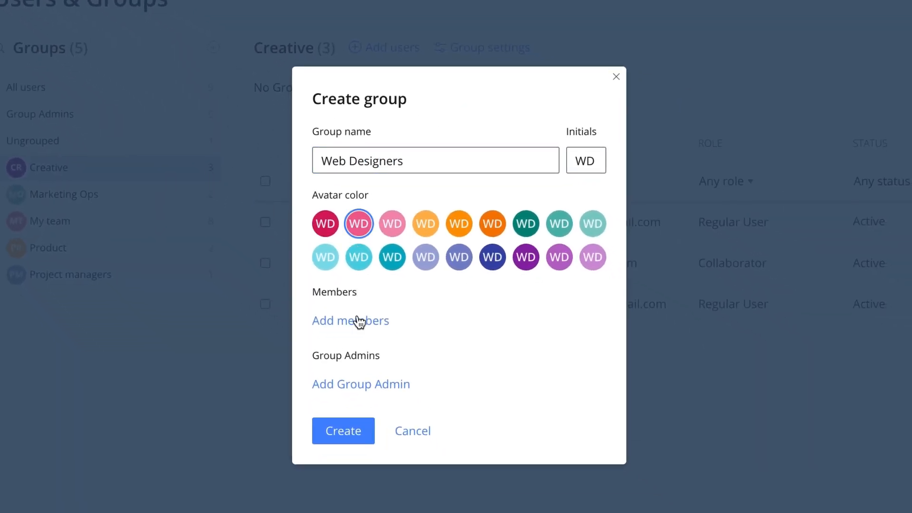
{"action": "left_click", "coordinate": [350, 321]}
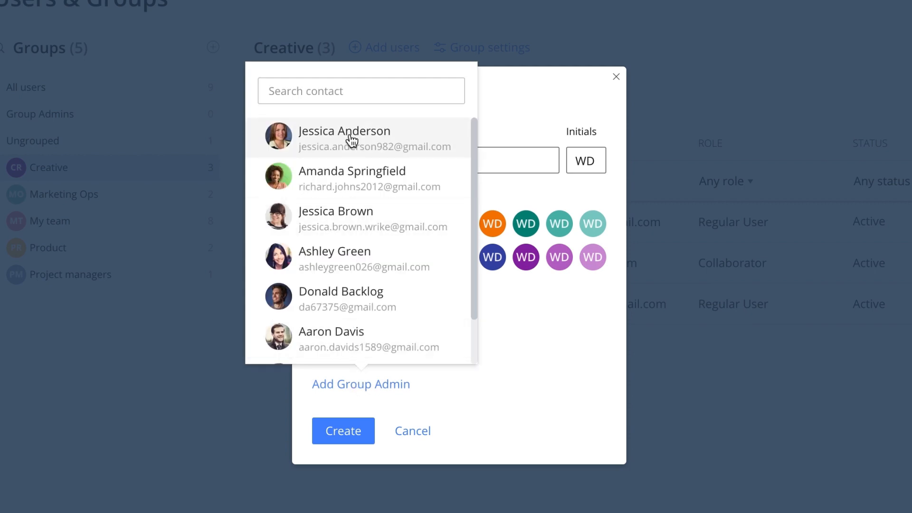
{"action": "left_click", "coordinate": [344, 138]}
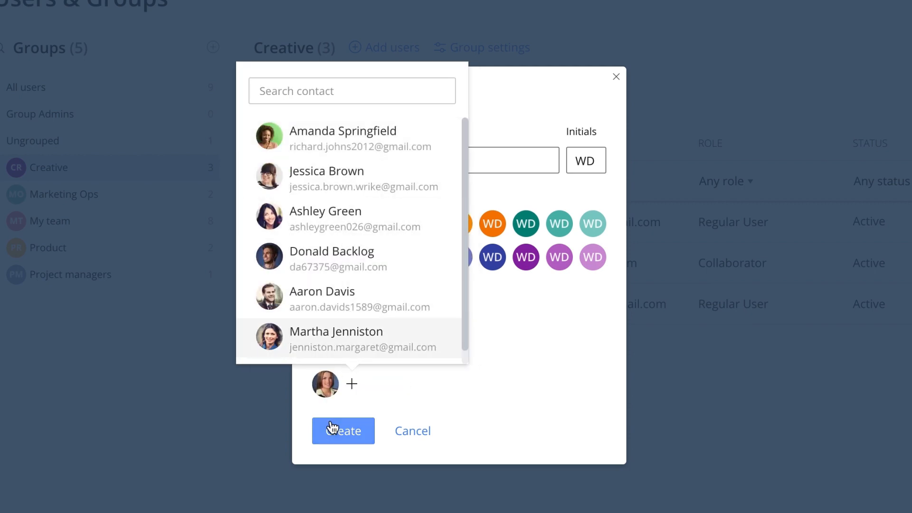
{"action": "left_click", "coordinate": [342, 431]}
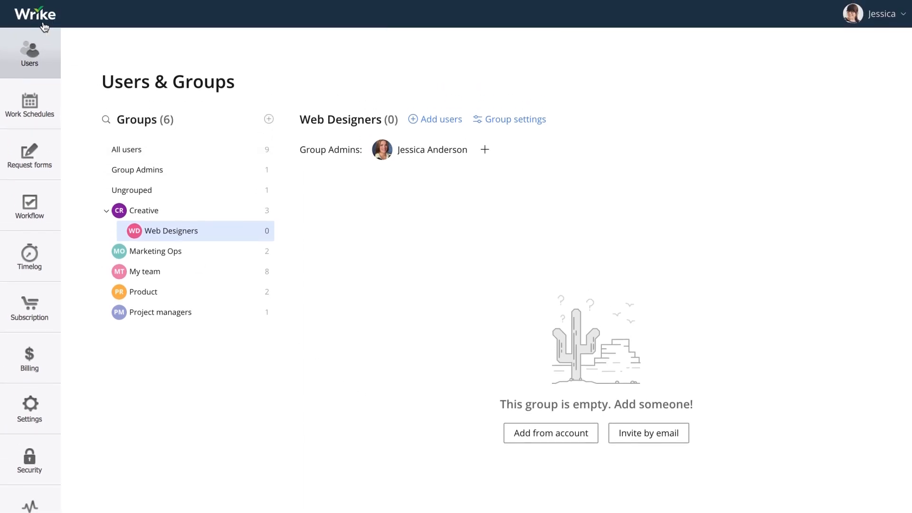
- Return to the workspace and name a new project 'AB Split Test'
{"action": "left_click", "coordinate": [35, 13]}
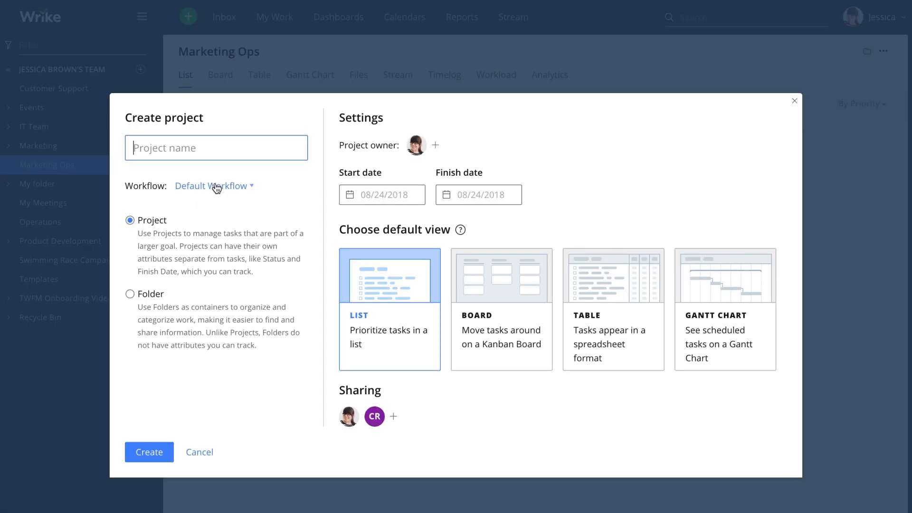
{"action": "type", "text": "AB Split Test"}
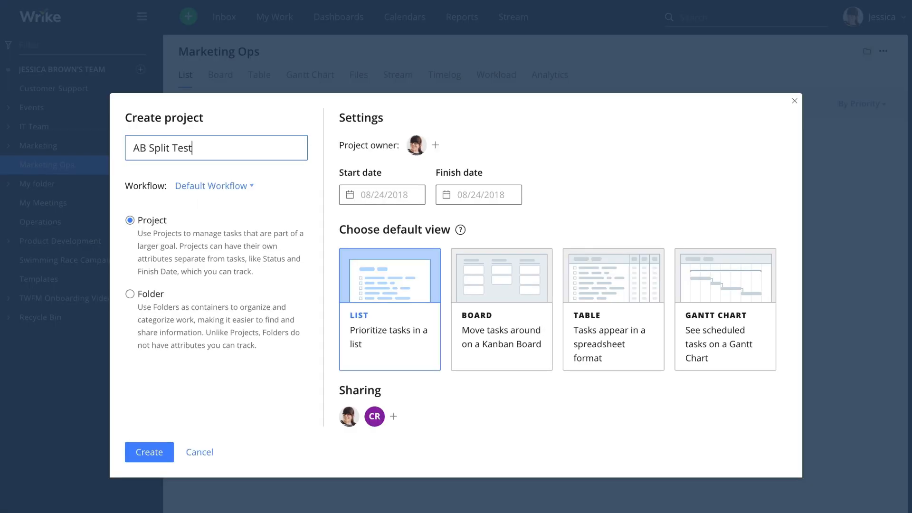